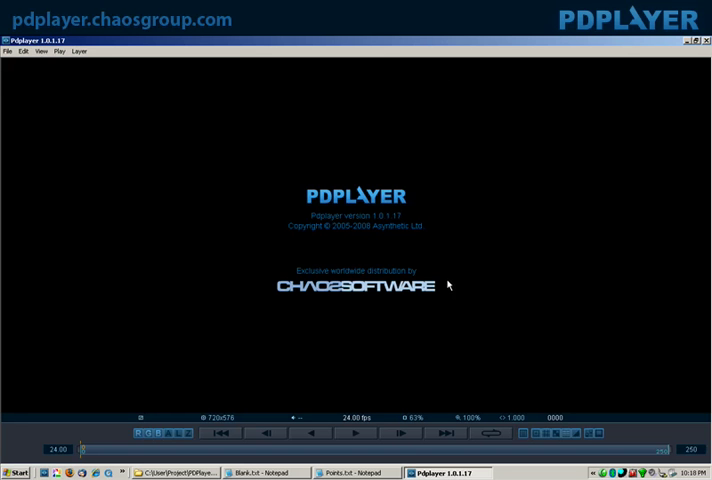
pyautogui.moveTo(540, 280)
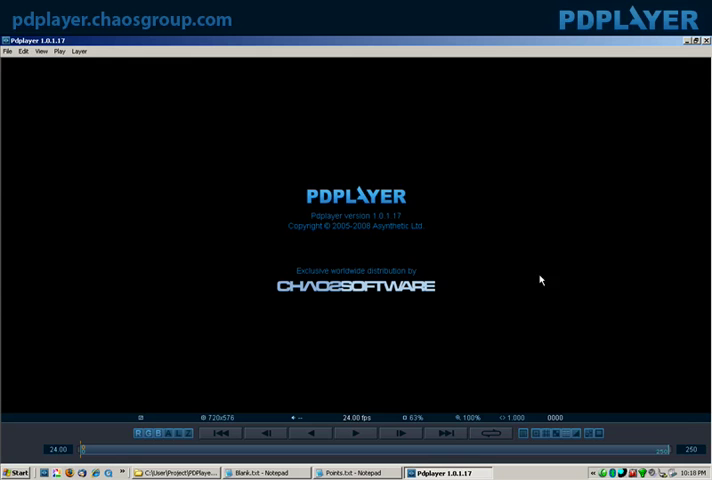
pyautogui.moveTo(644, 278)
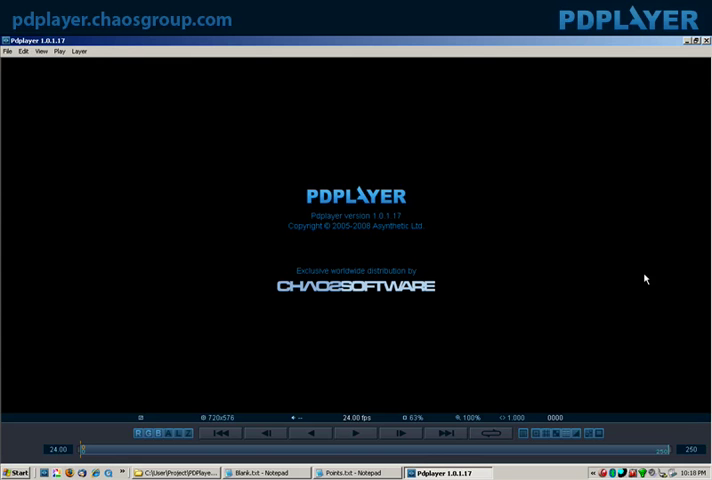
pyautogui.moveTo(226, 180)
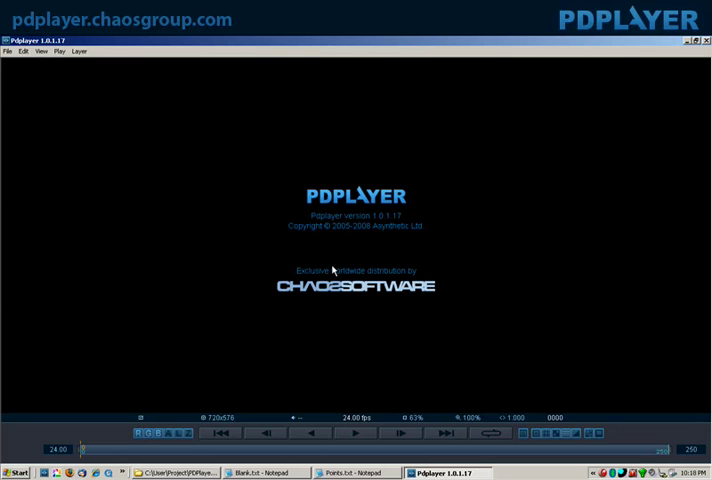
pyautogui.moveTo(532, 306)
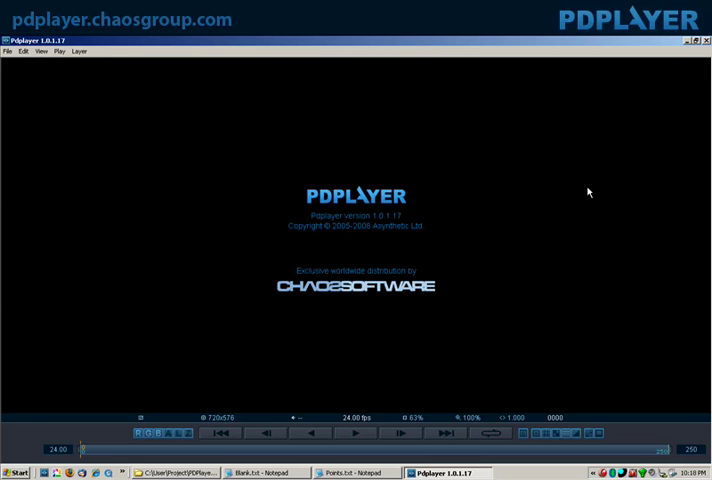
pyautogui.moveTo(372, 332)
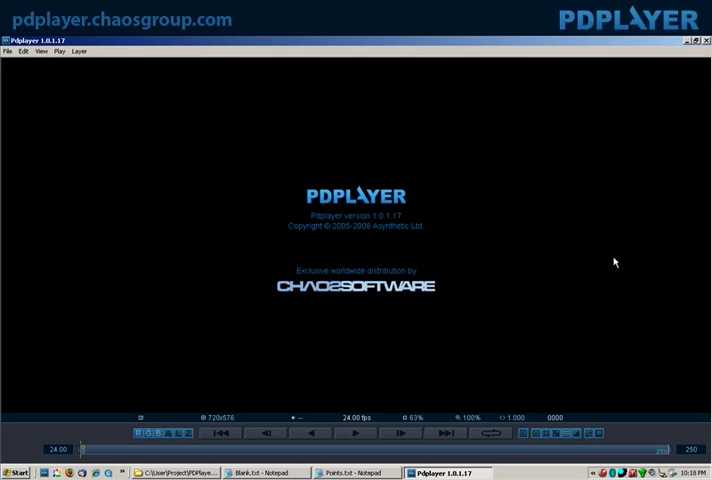
pyautogui.moveTo(406, 246)
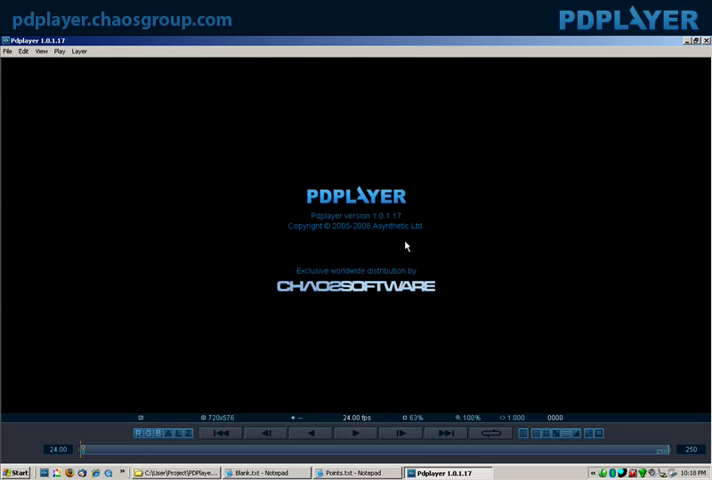
pyautogui.moveTo(384, 396)
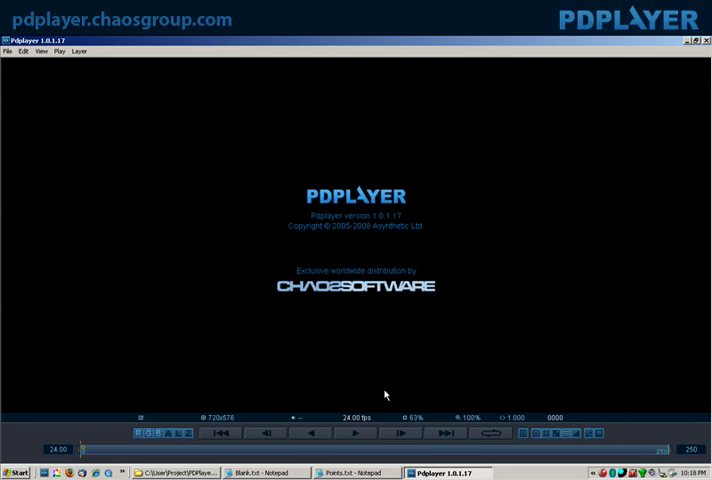
pyautogui.moveTo(352, 398)
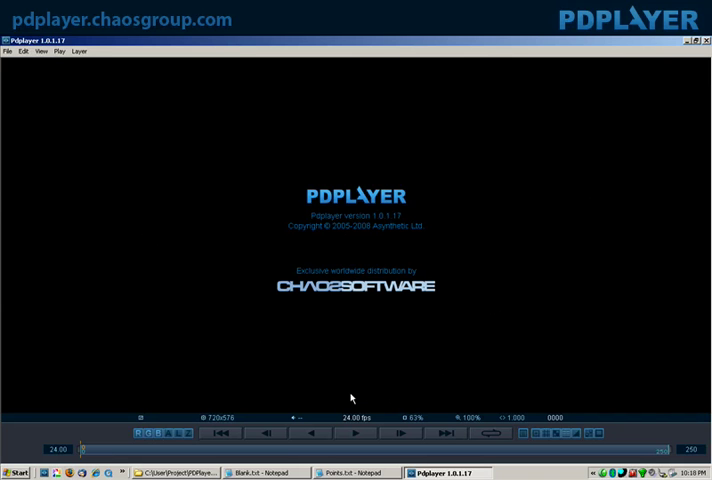
pyautogui.moveTo(268, 362)
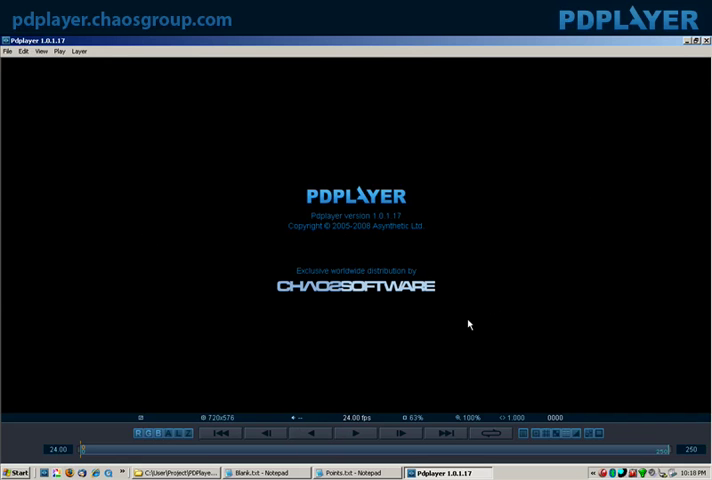
pyautogui.moveTo(468, 320)
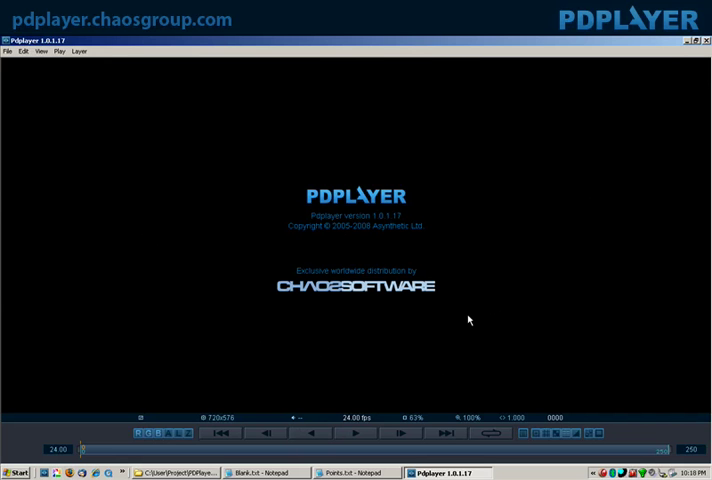